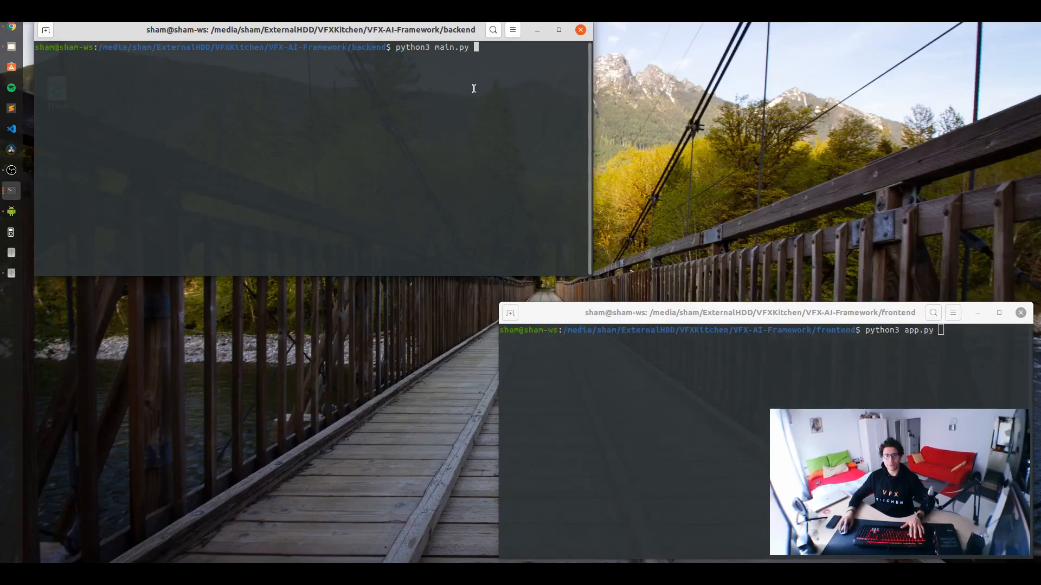
pyautogui.moveTo(574, 118)
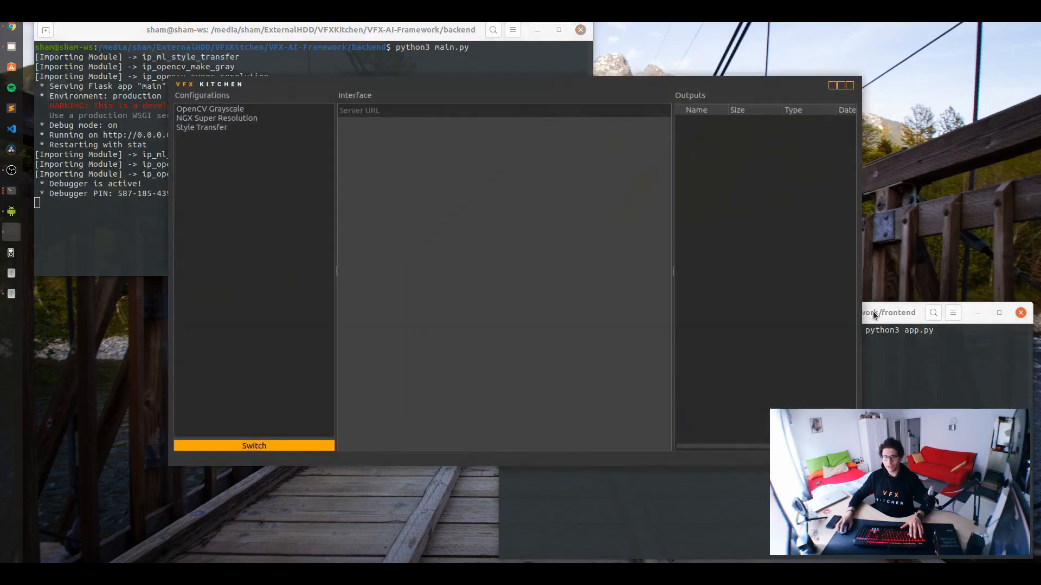
# - Load cat.jpg from the VFX-AI-Framework folder as the Style Transfer source image
pyautogui.click(209, 108)
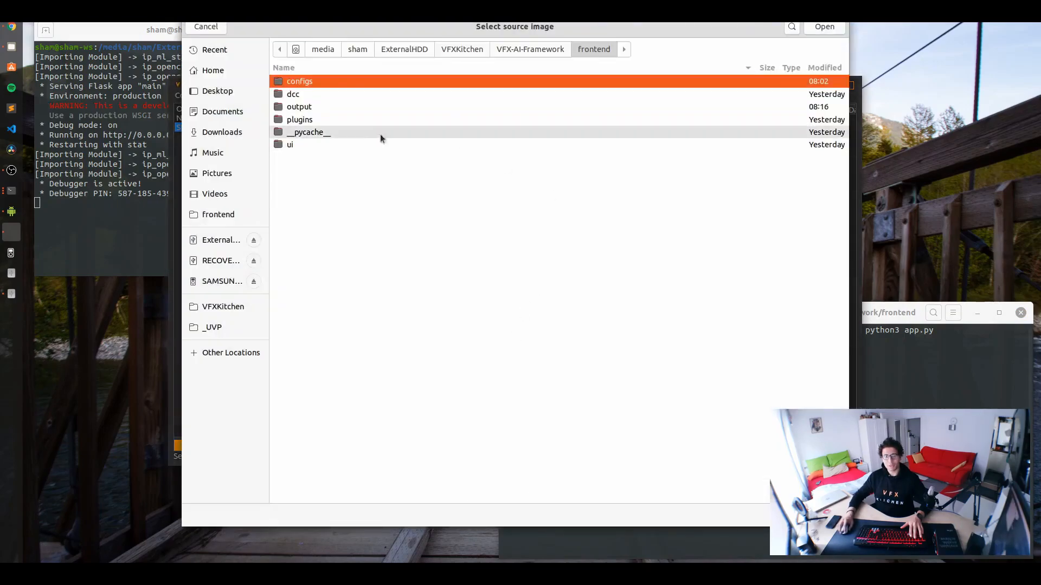
pyautogui.click(530, 49)
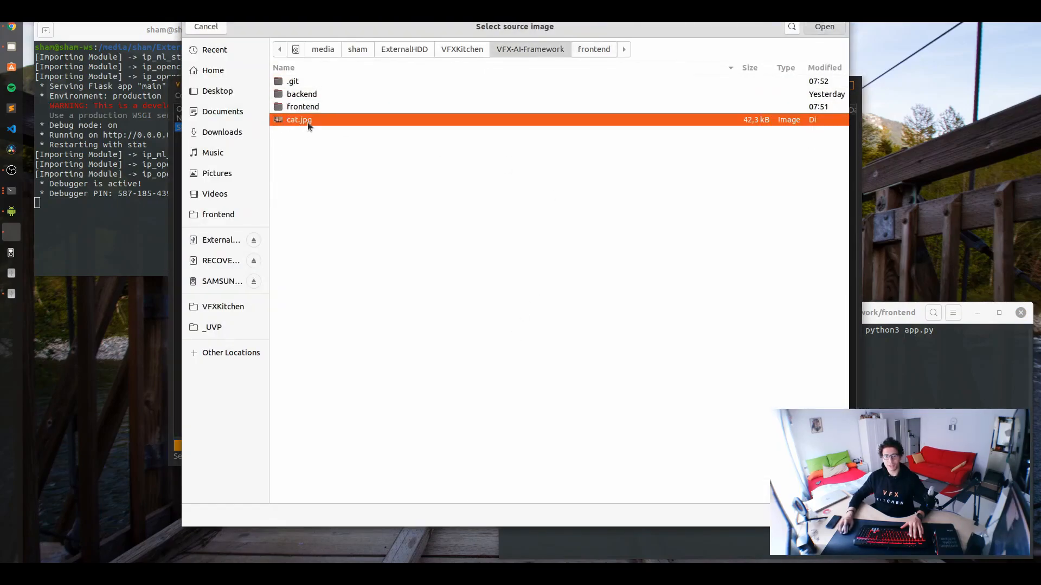
pyautogui.click(824, 26)
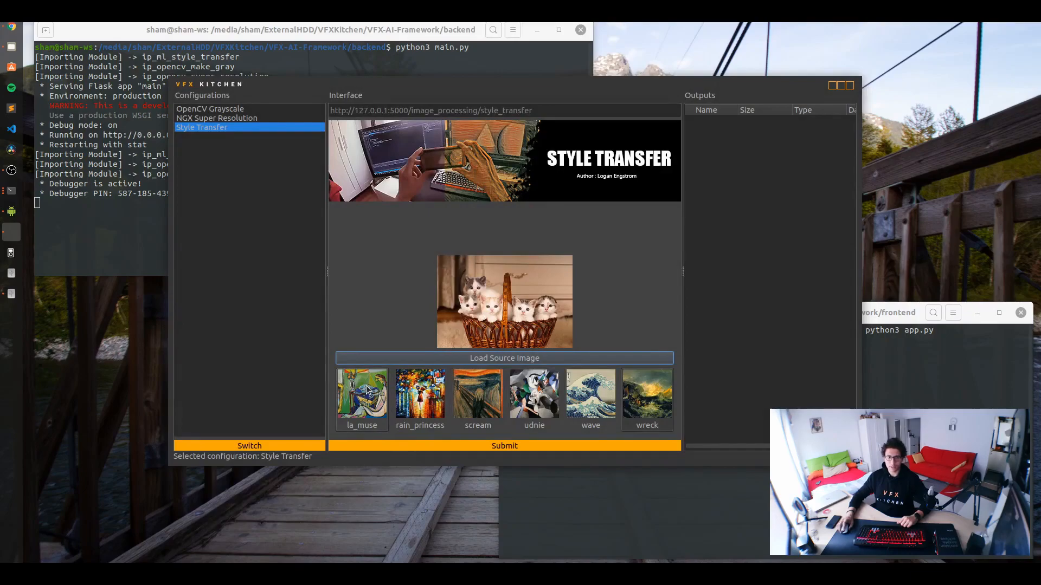
# - Run style transfer on the cat photo and view the first stylized cat_output.jpg
pyautogui.click(504, 445)
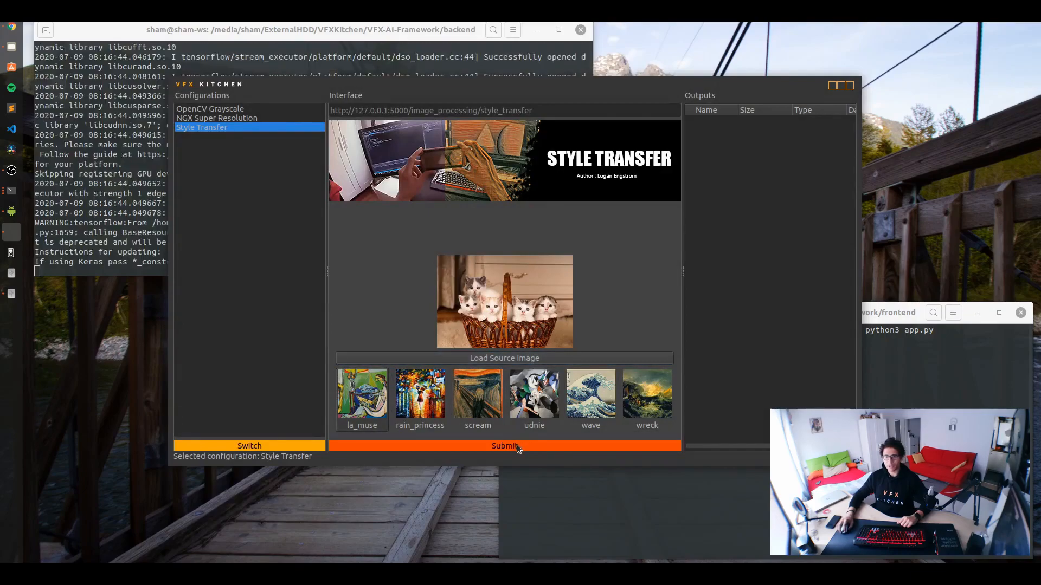
pyautogui.click(504, 446)
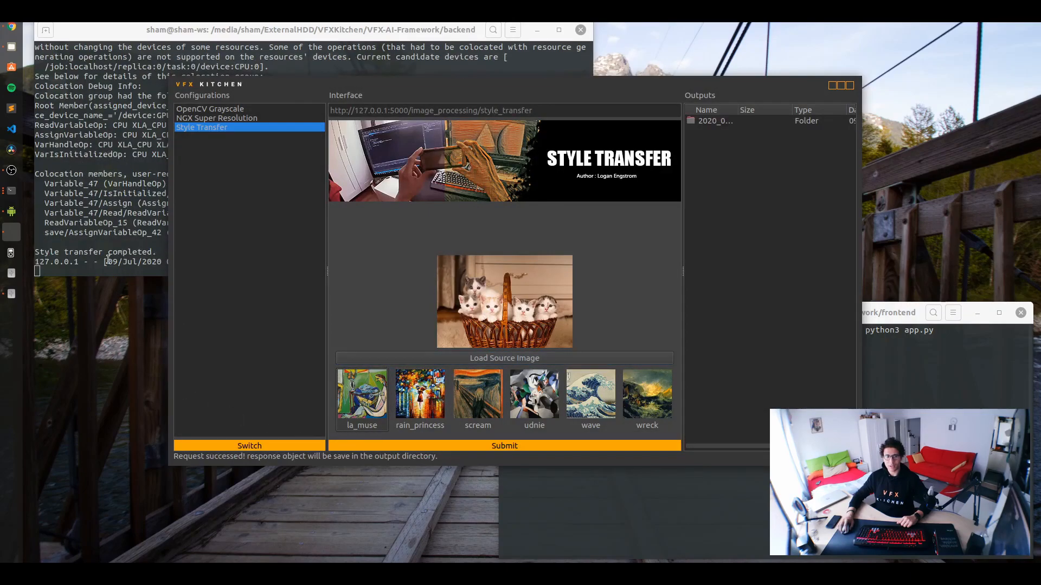
pyautogui.click(716, 121)
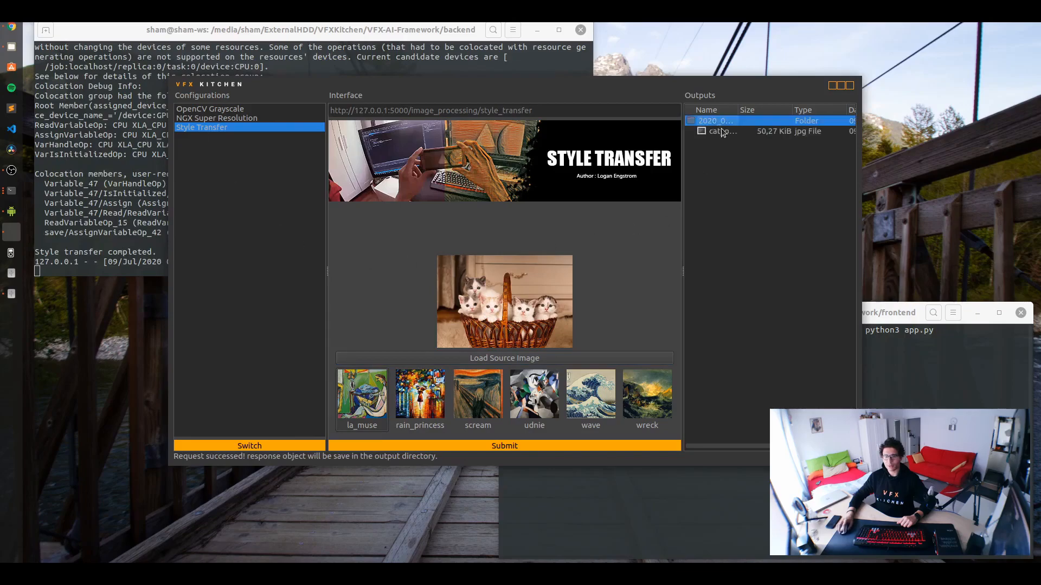
pyautogui.doubleClick(721, 132)
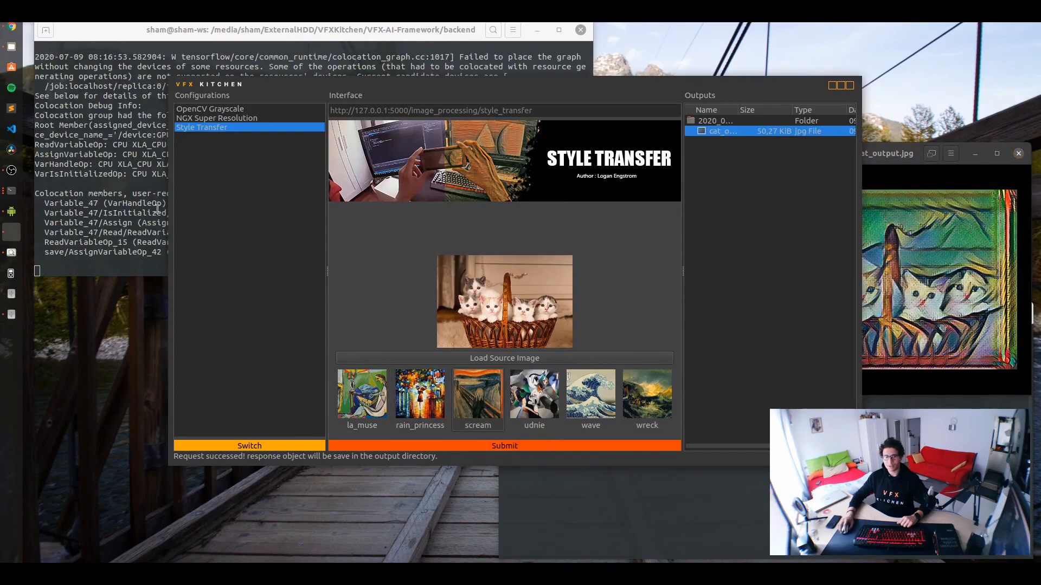
# - Produce two more stylized cat outputs, including the wave style, and view the third result
pyautogui.click(505, 445)
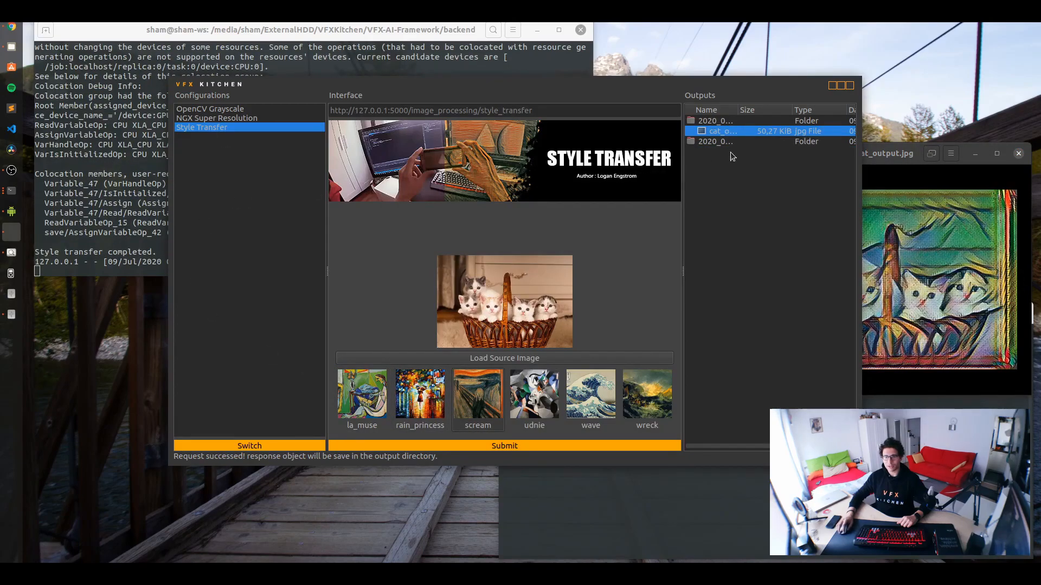
pyautogui.click(723, 152)
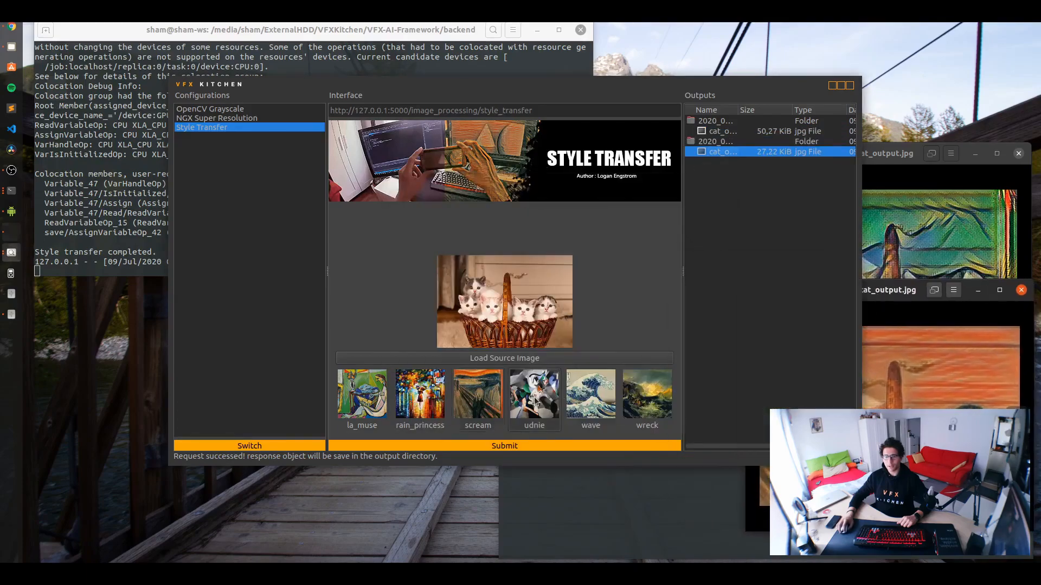
pyautogui.click(504, 446)
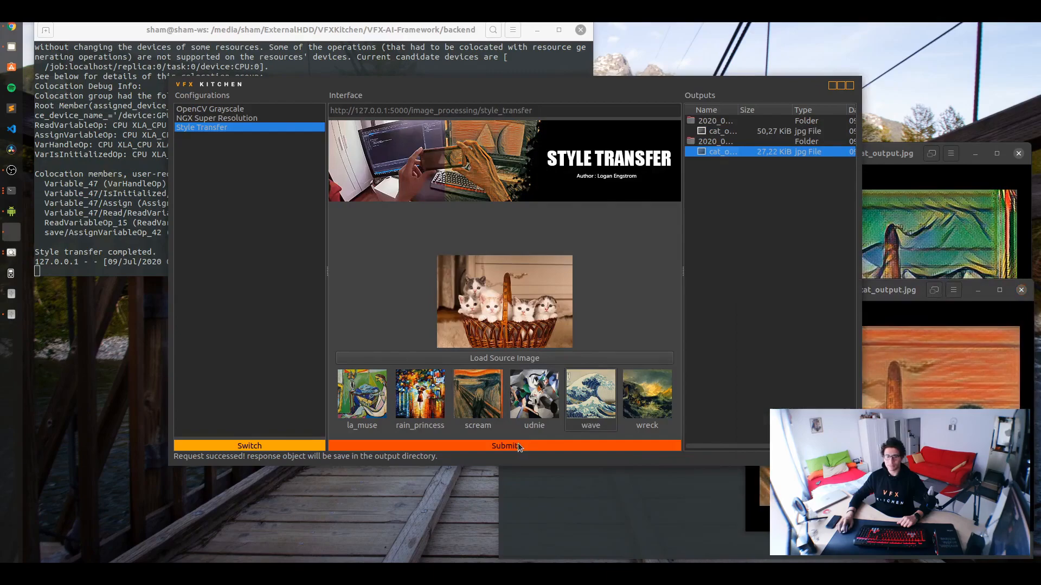
pyautogui.moveTo(742, 200)
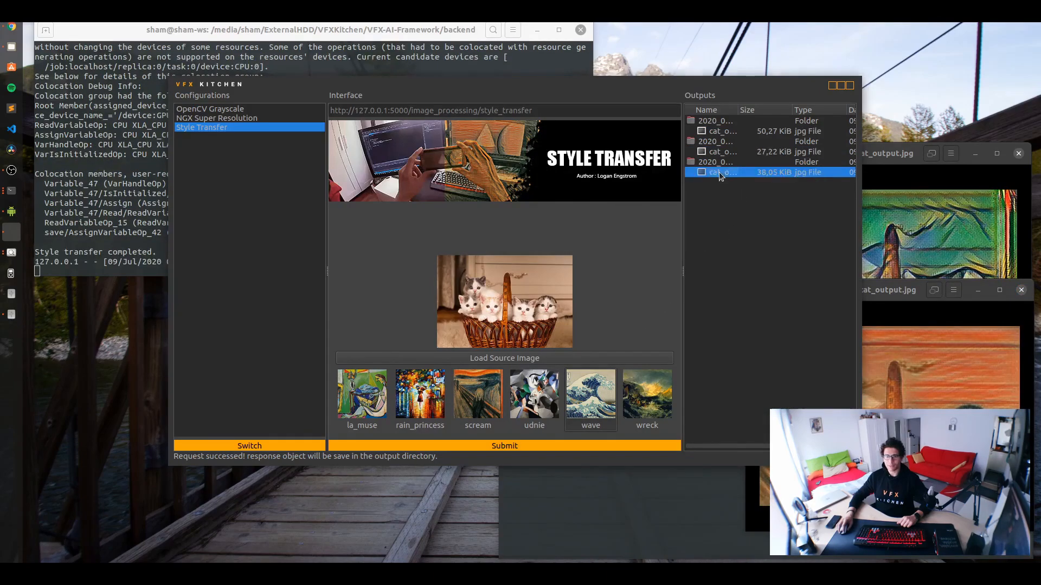
pyautogui.doubleClick(722, 172)
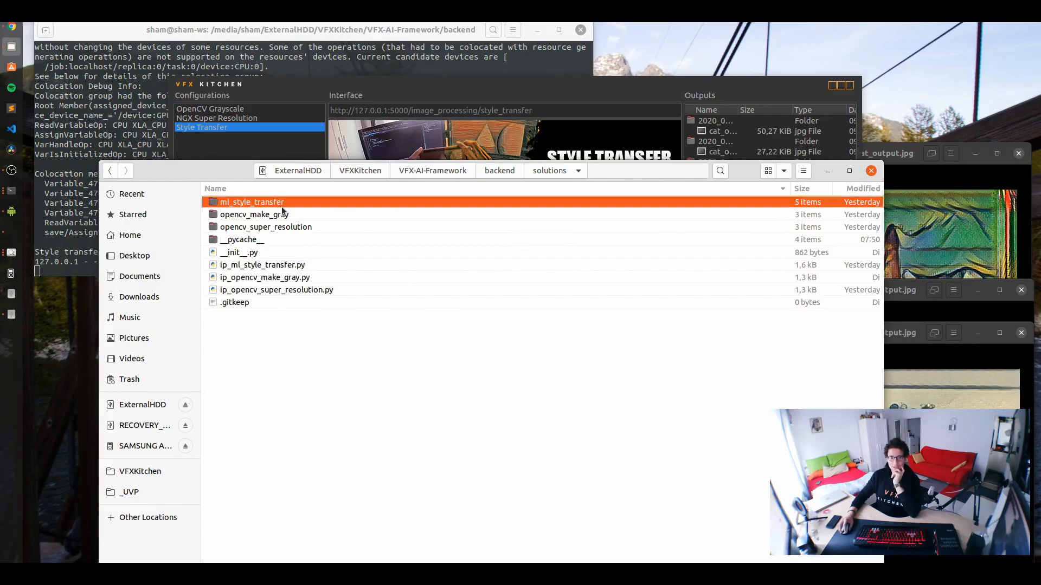
# - Enter the ml_style_transfer folder inside backend/solutions
pyautogui.doubleClick(251, 202)
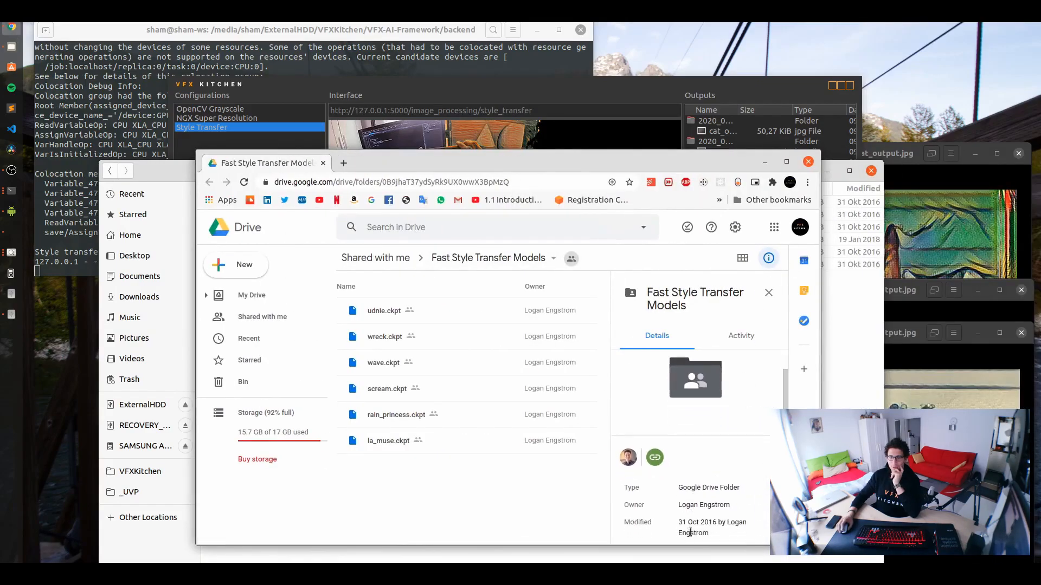
pyautogui.moveTo(449, 429)
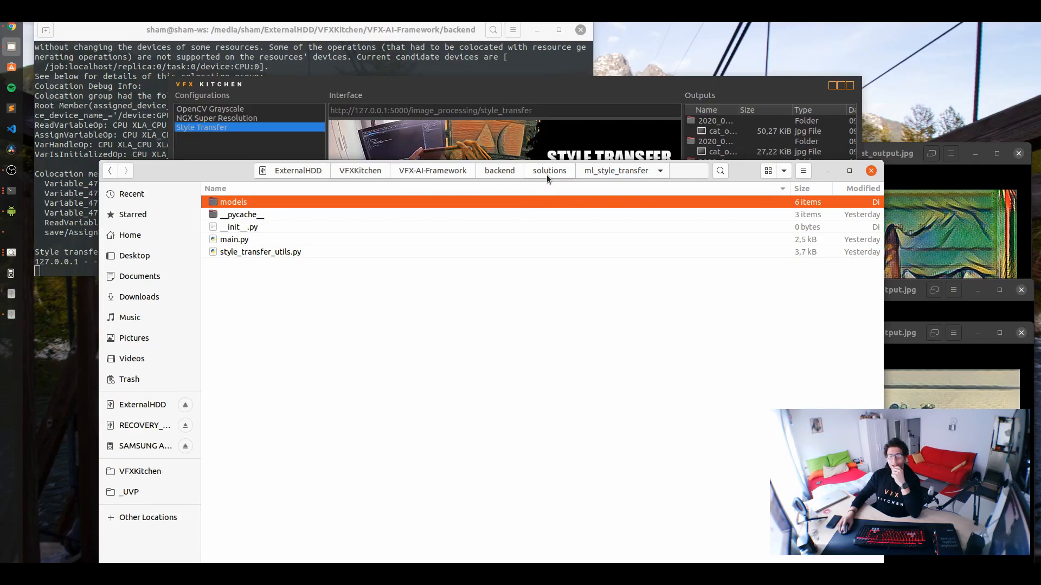
# - Return to the backend solutions folder from ml_style_transfer
pyautogui.click(549, 170)
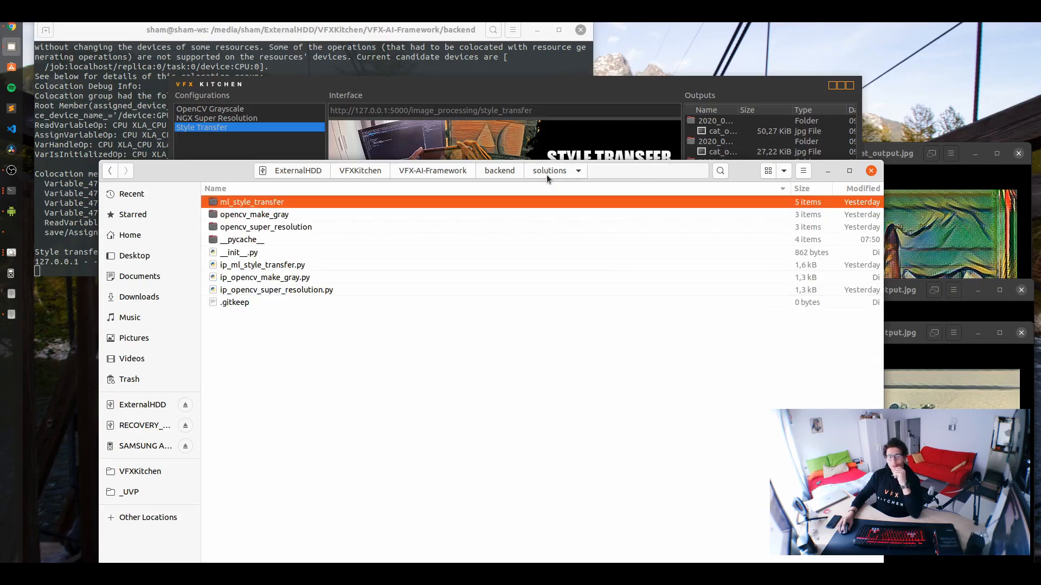
pyautogui.moveTo(514, 403)
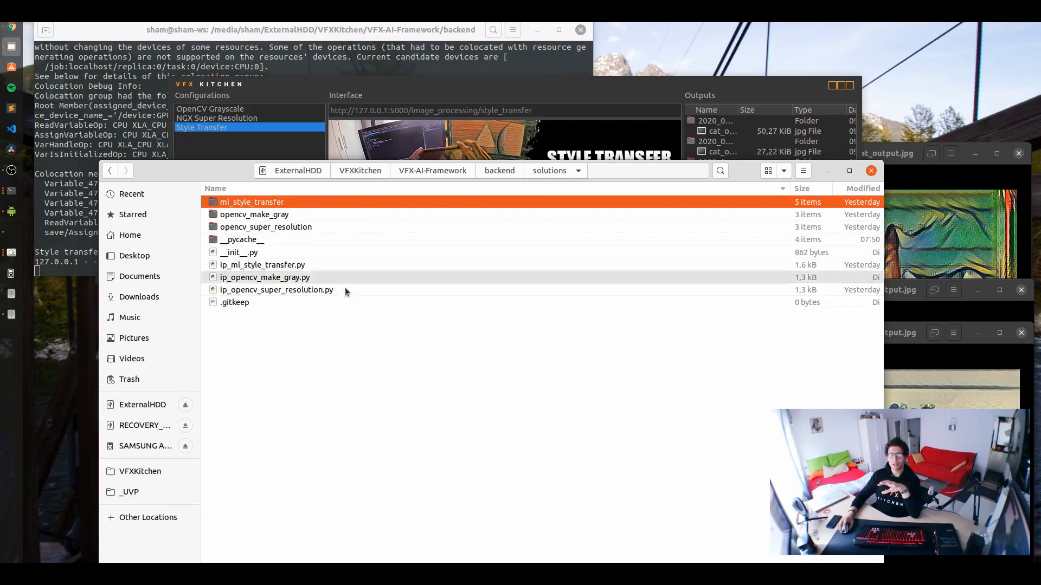
pyautogui.moveTo(409, 347)
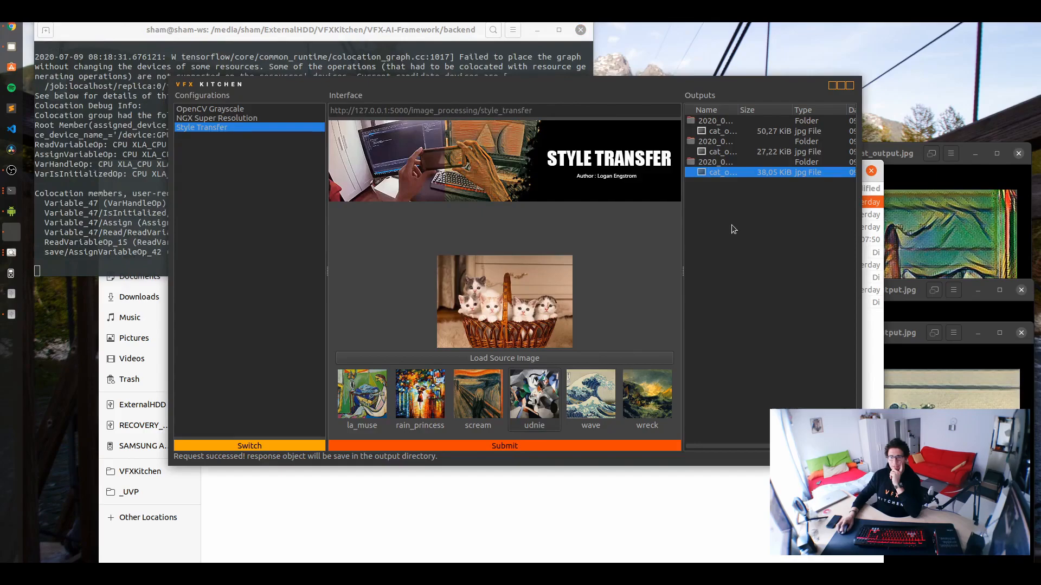
# - Run style transfer with the udnie style to produce a fourth stylized cat output
pyautogui.click(504, 445)
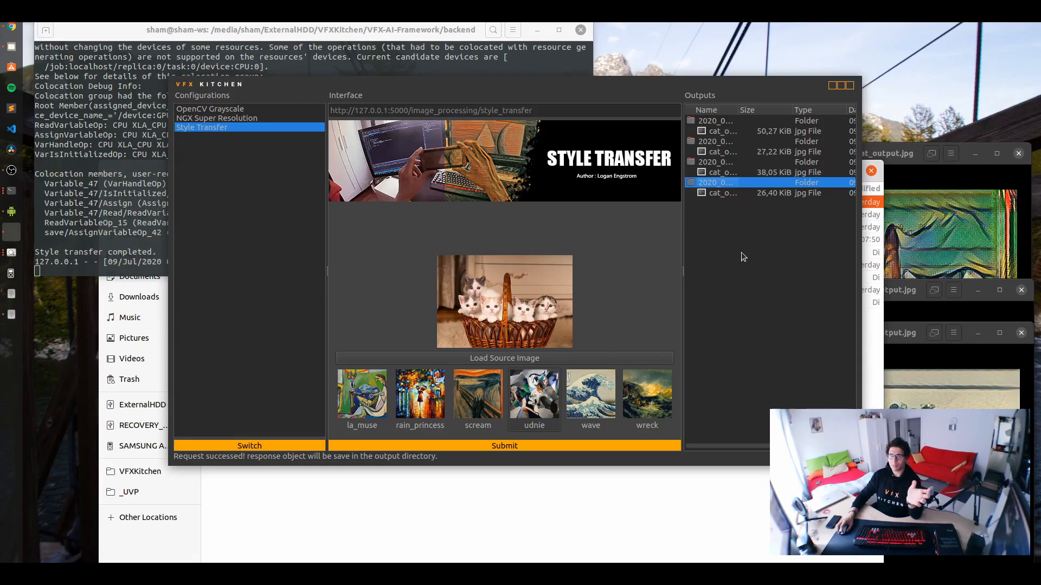
pyautogui.moveTo(574, 299)
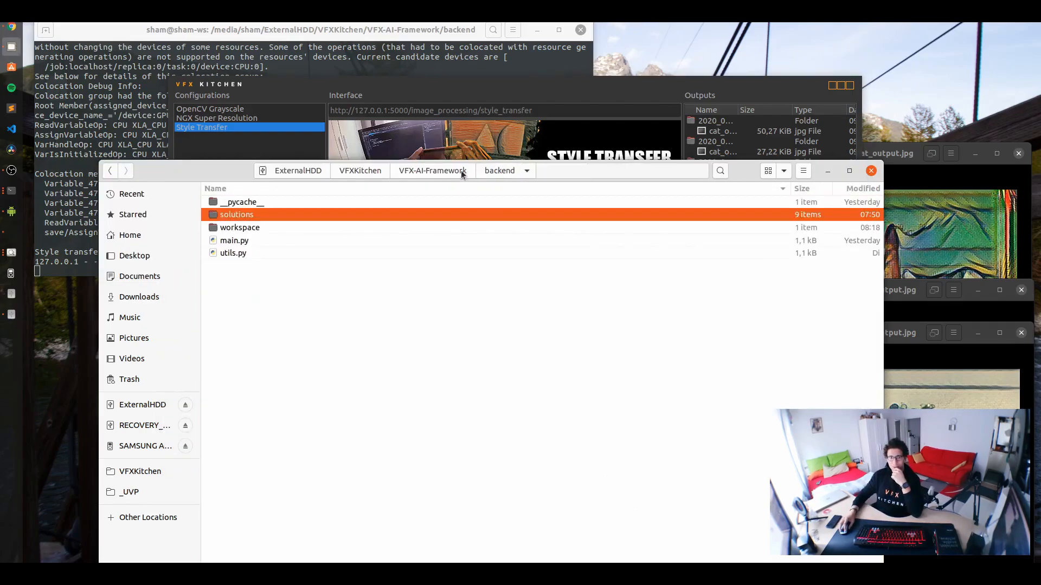
# - Go up to the VFX-AI-Framework project root folder
pyautogui.click(433, 170)
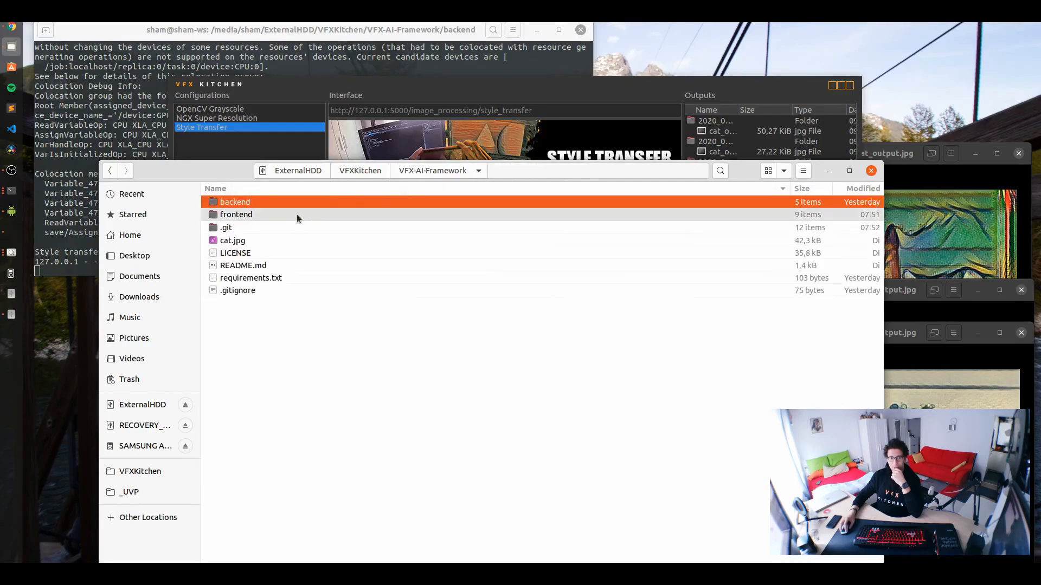